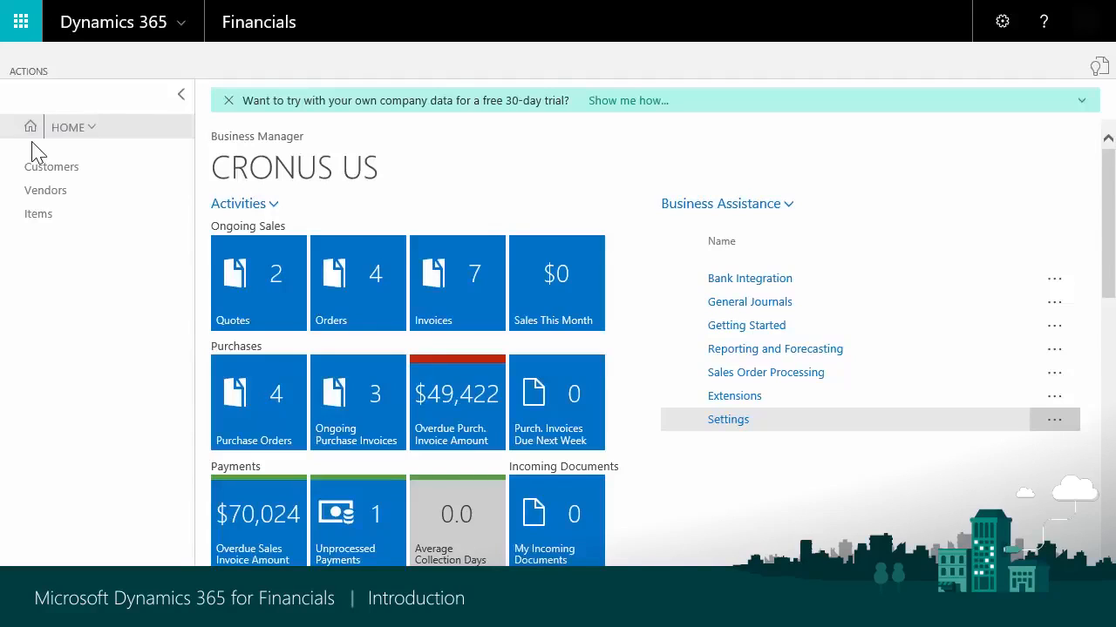
mouse_move(1000, 21)
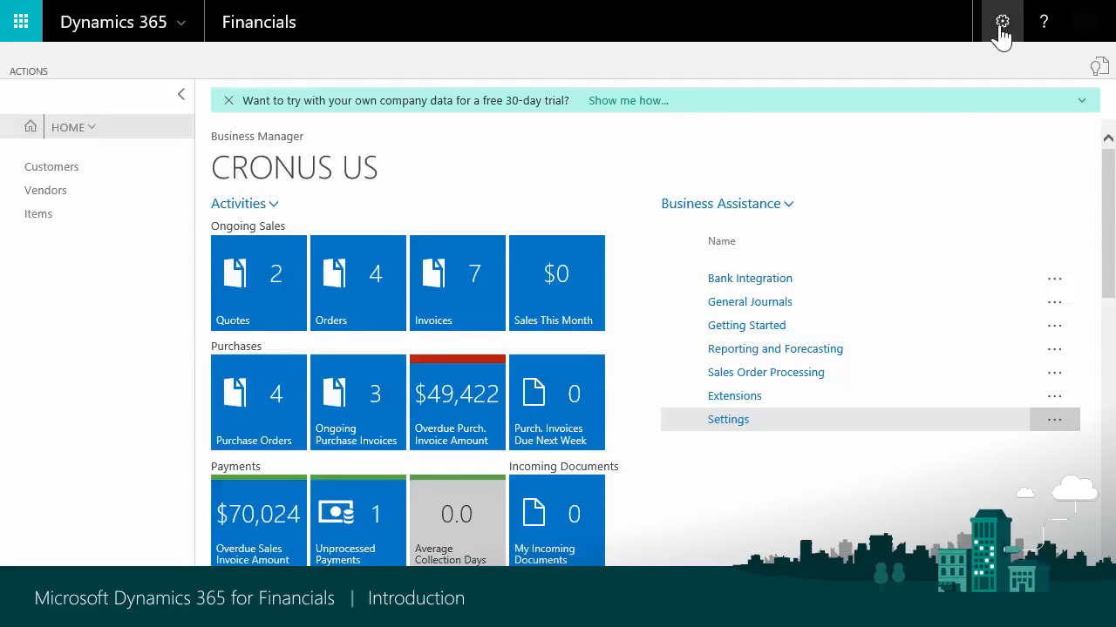
Set the role center to Business Manager in My Settings and save
click(1003, 21)
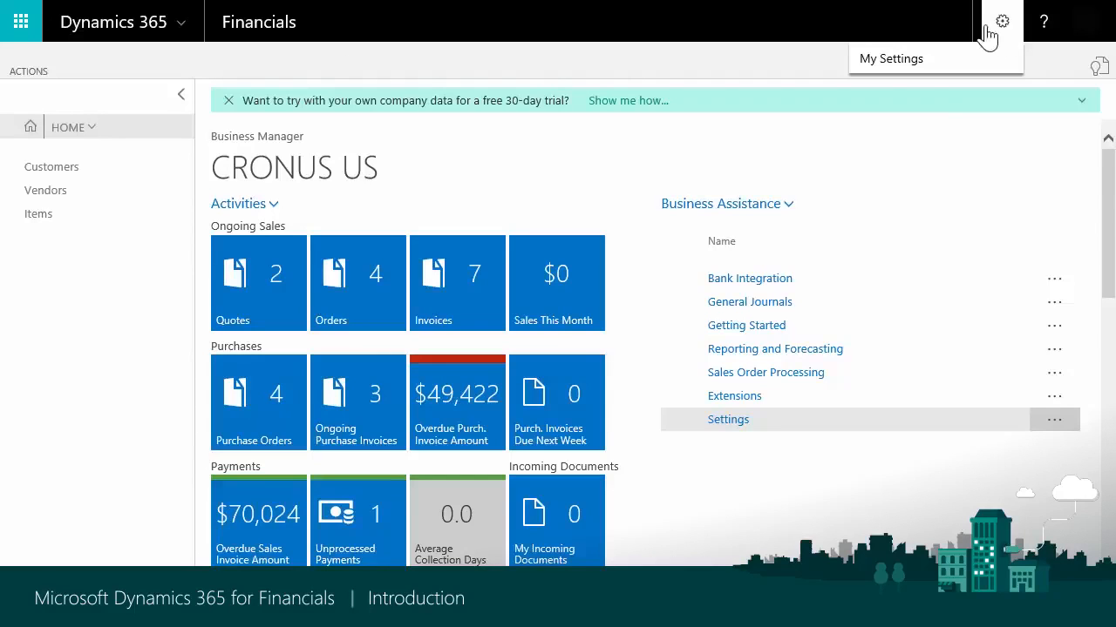
click(891, 59)
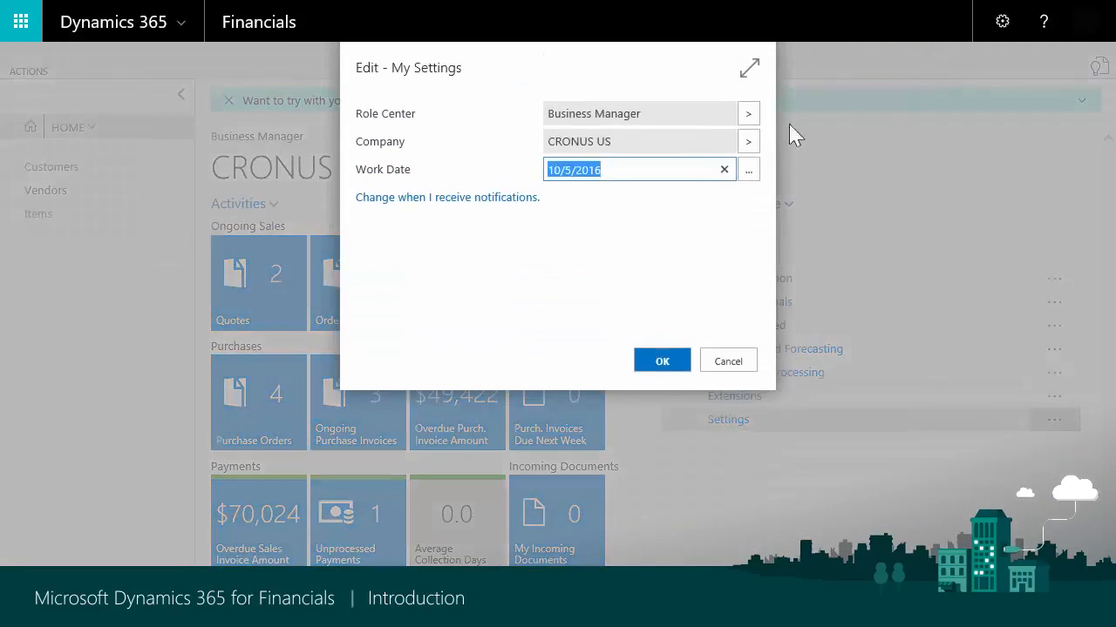
click(747, 113)
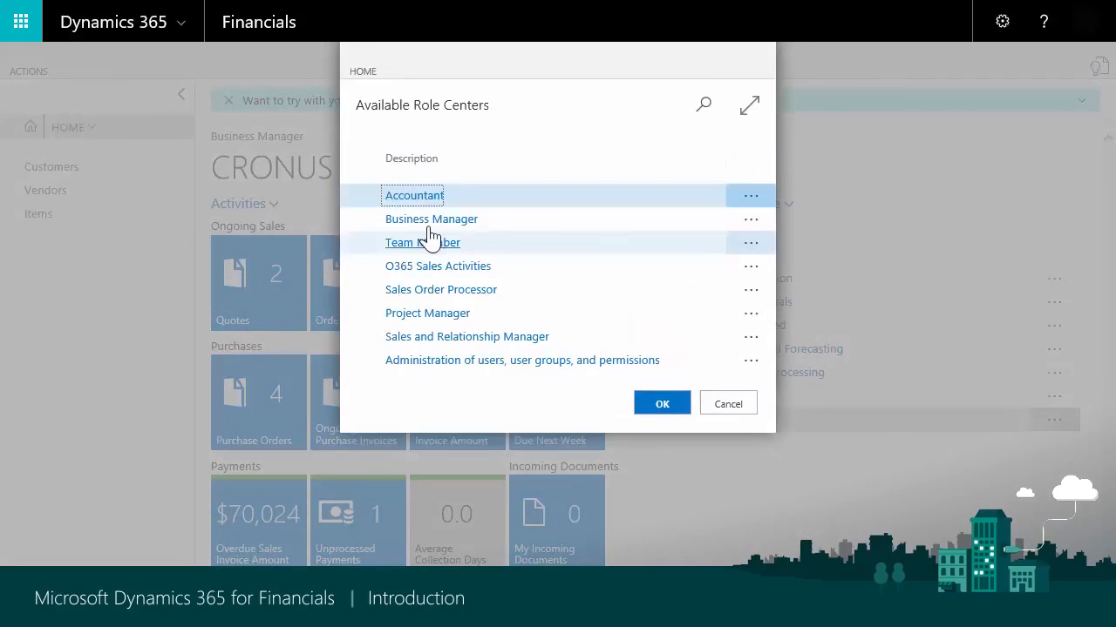
click(430, 219)
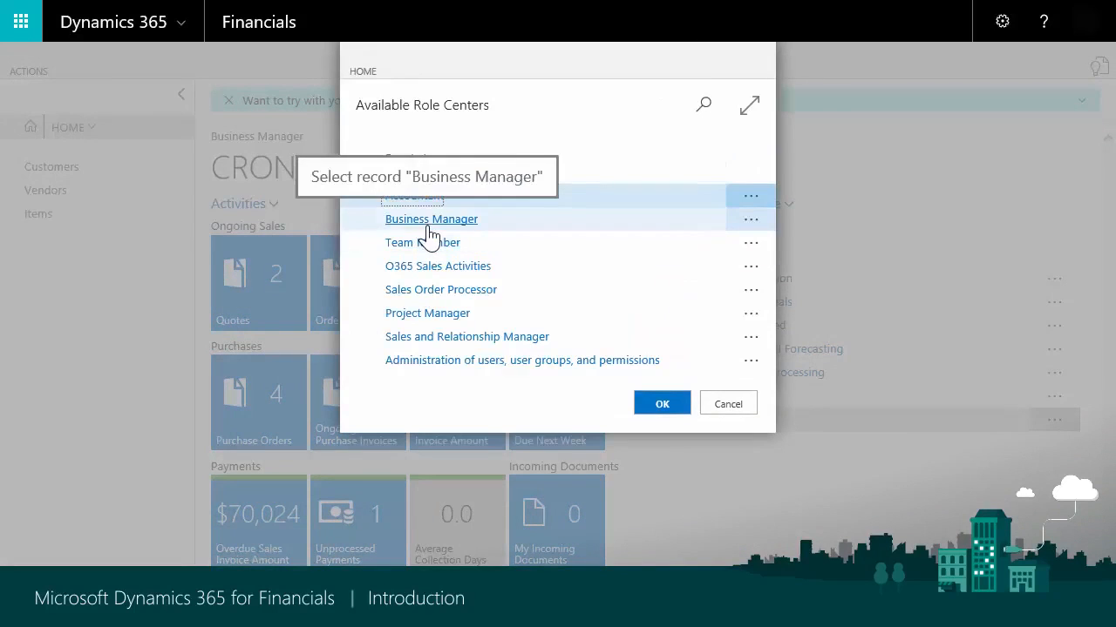
click(662, 403)
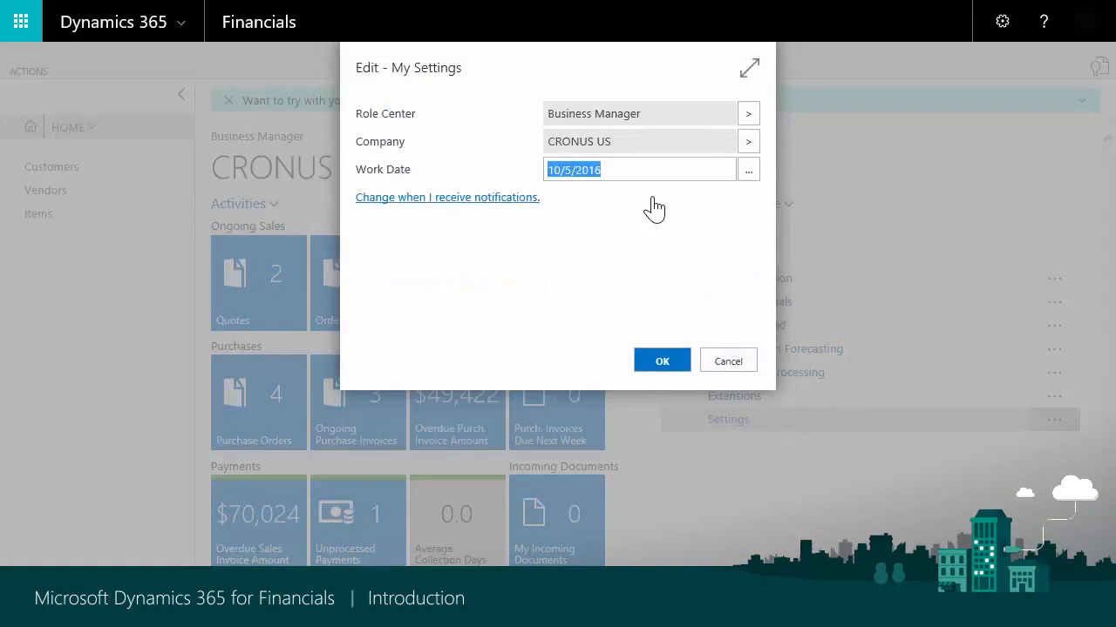
click(663, 359)
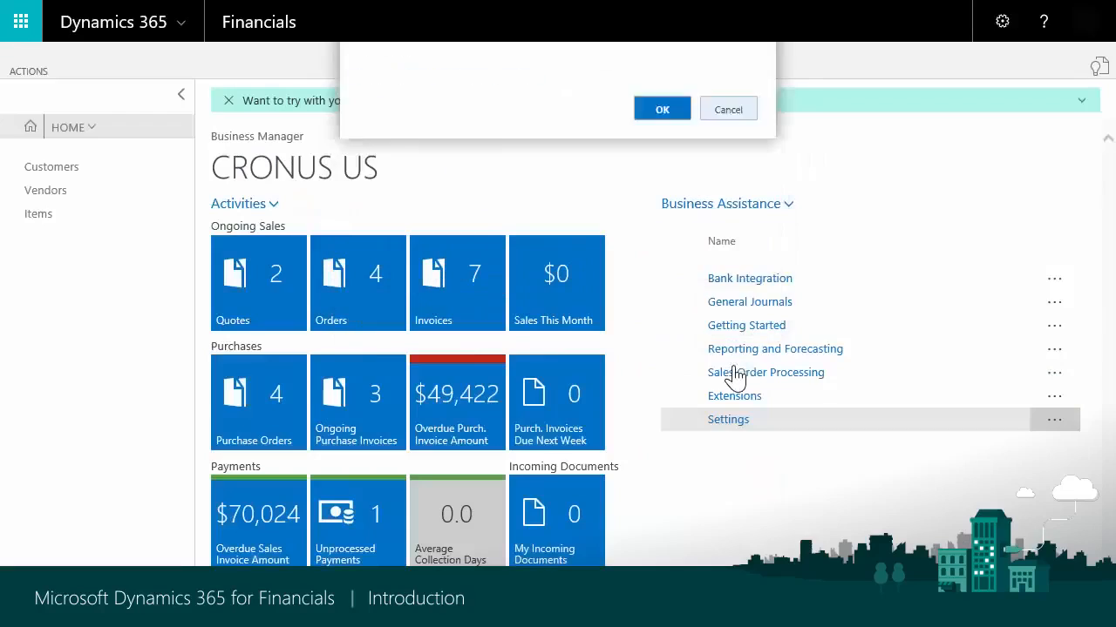
click(662, 108)
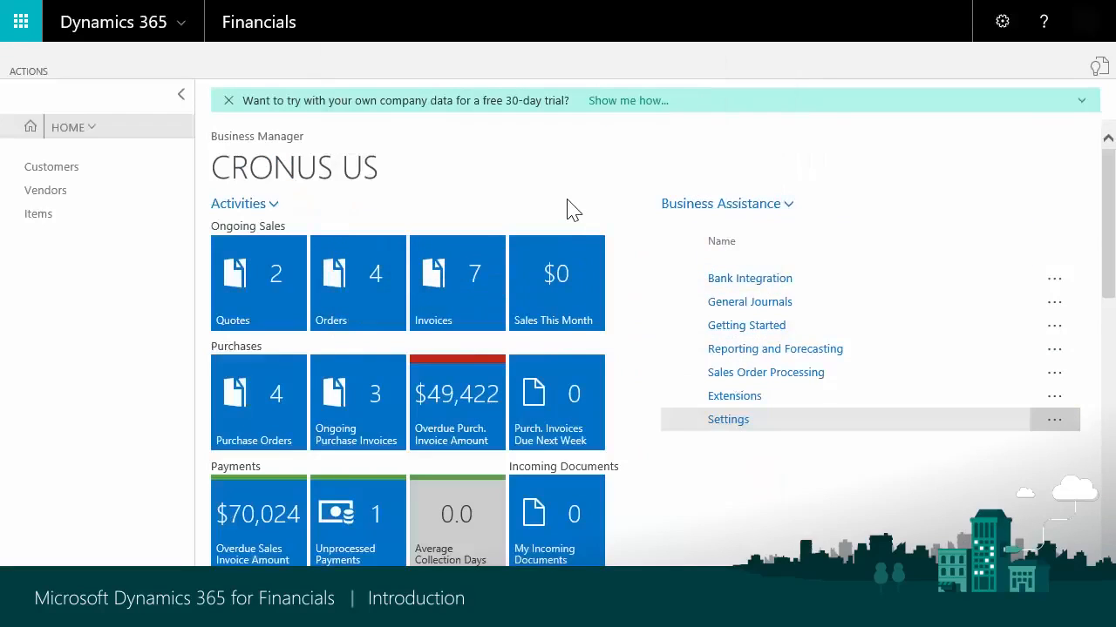
mouse_move(560, 200)
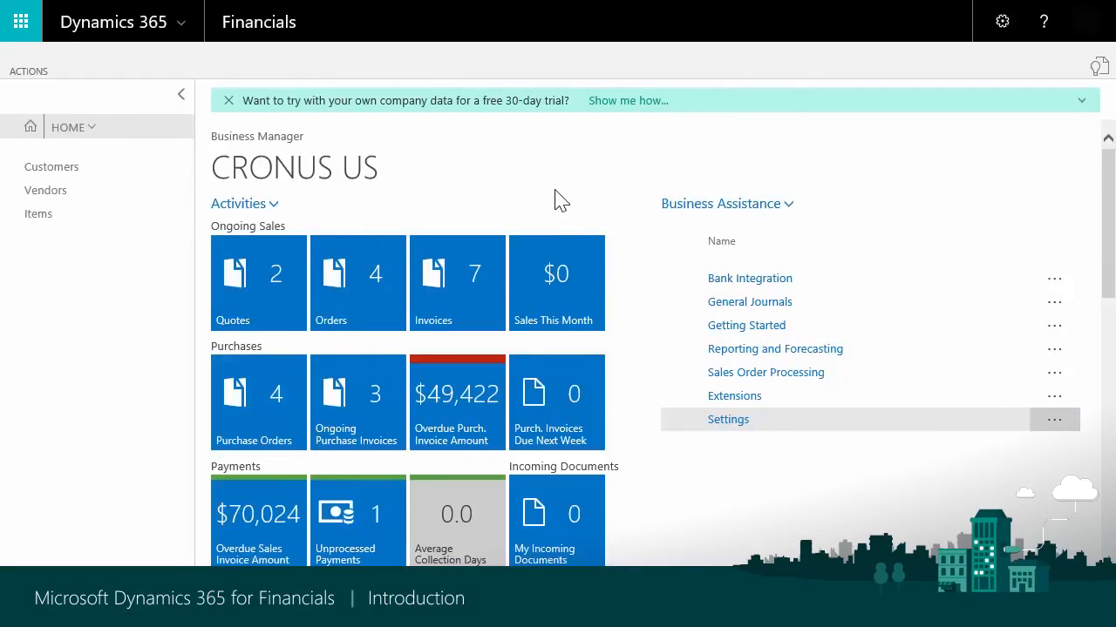
mouse_move(171, 174)
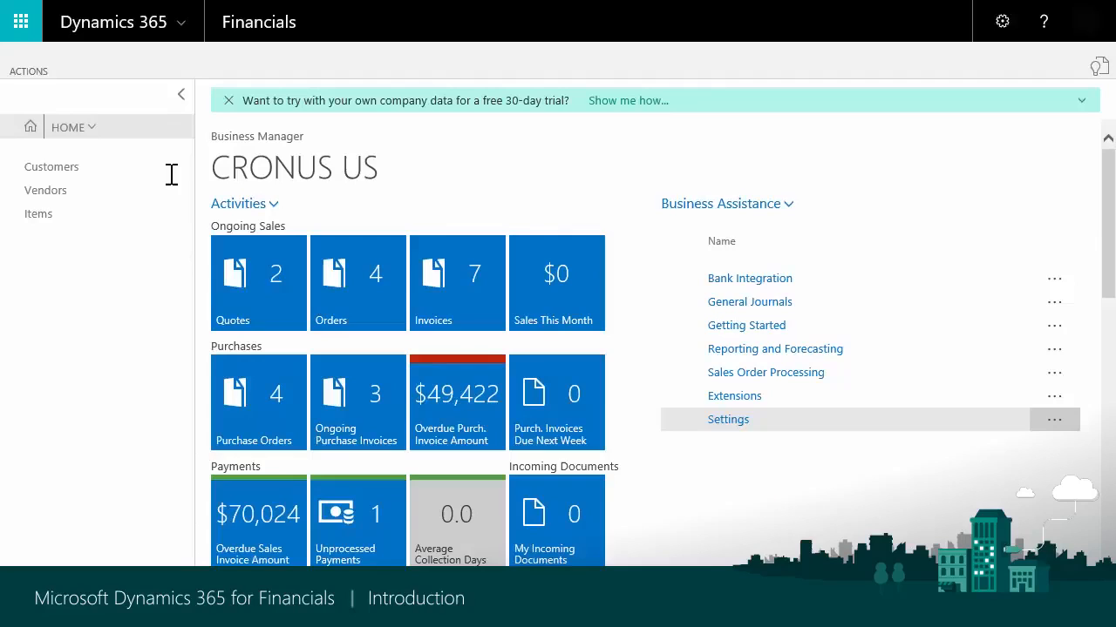
mouse_move(31, 193)
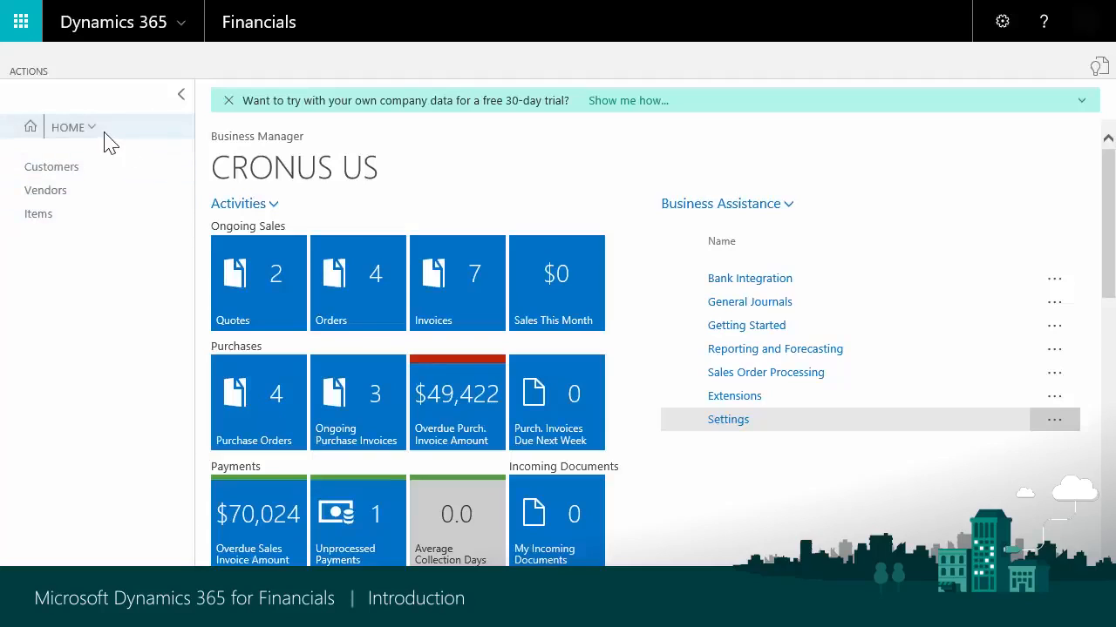
Switch to the Finance area and view the Chart of Accounts
click(91, 125)
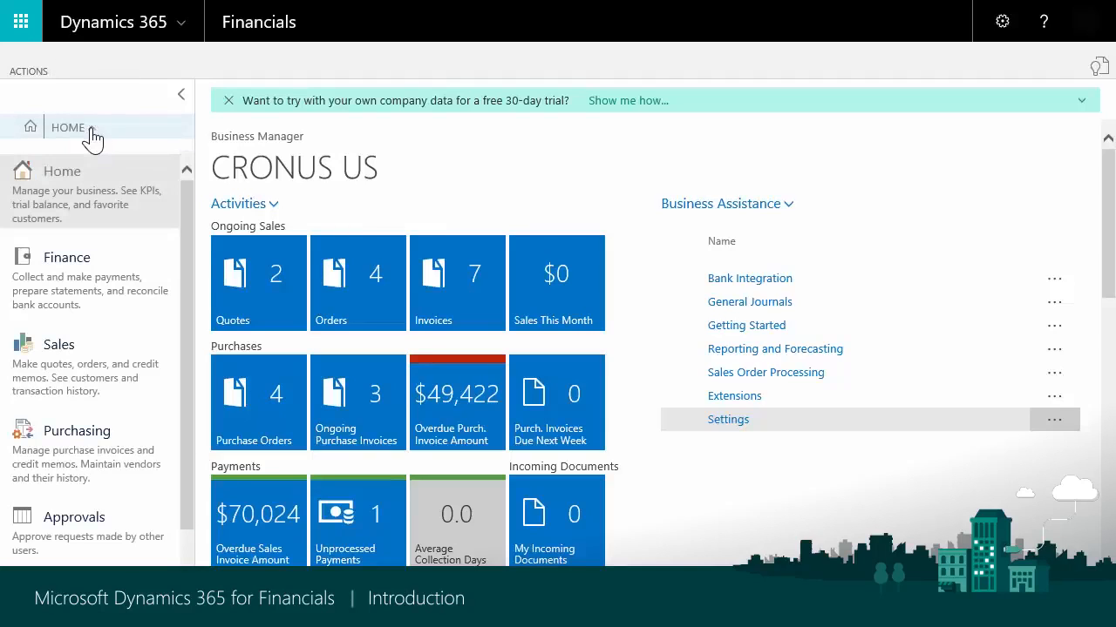
mouse_move(84, 199)
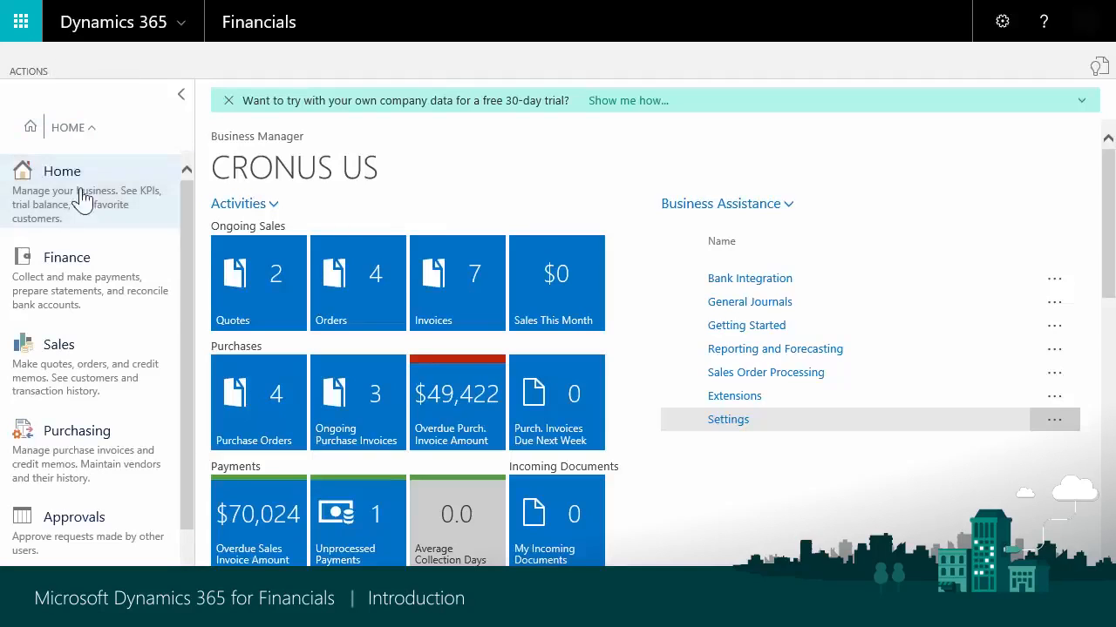
click(750, 302)
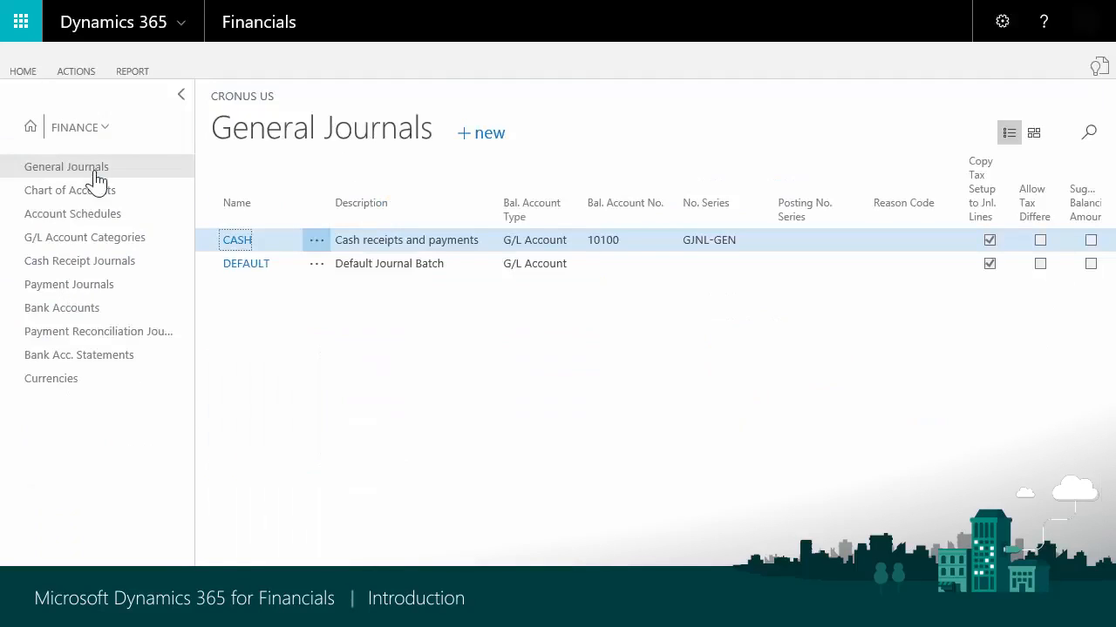
click(69, 190)
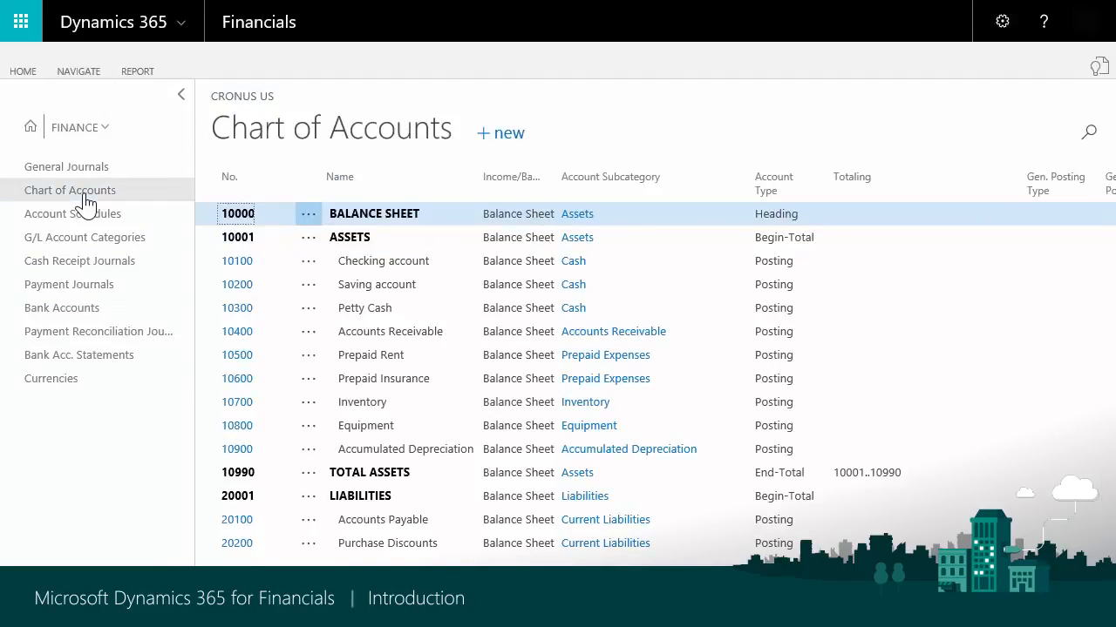
mouse_move(63, 307)
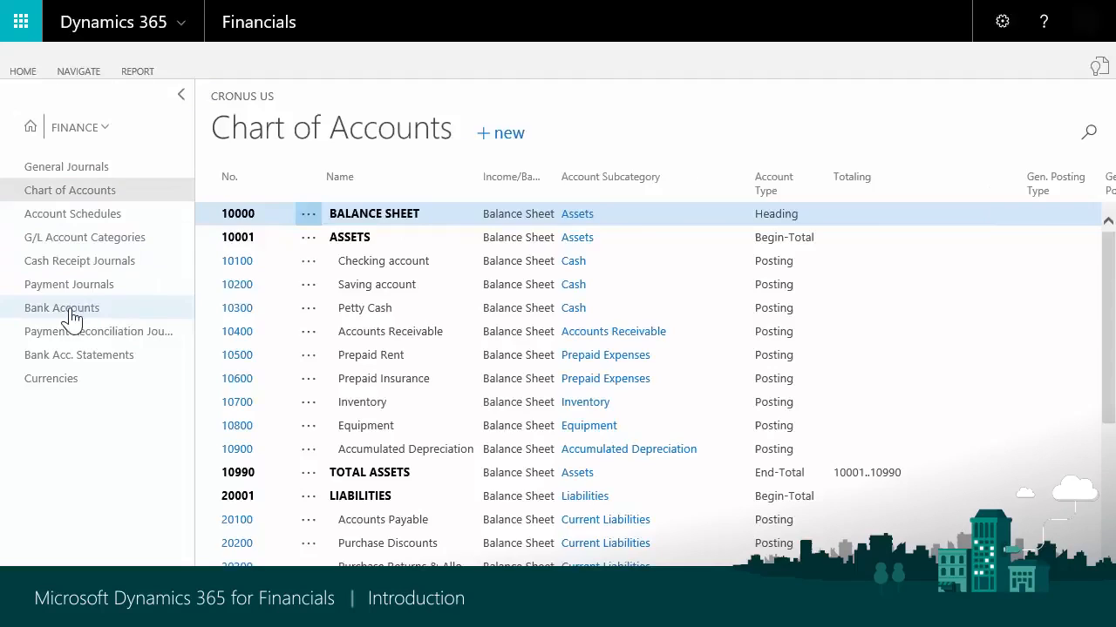
Browse Bank Accounts and Payment Journals, close the CHECKING card and CASH journal, and reopen the department list
click(63, 306)
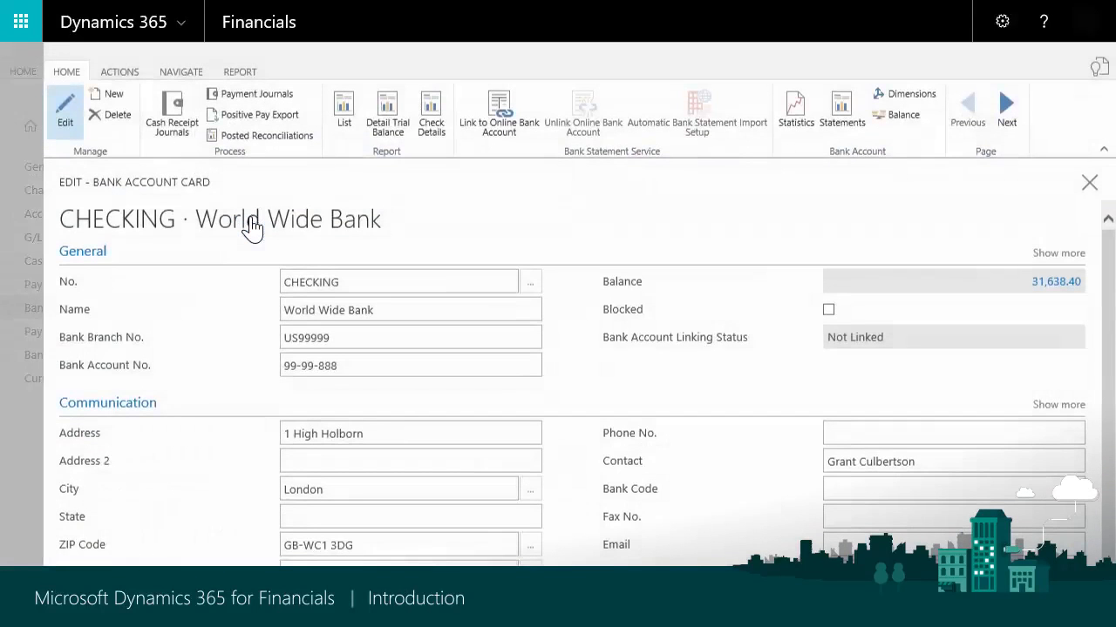
click(1087, 184)
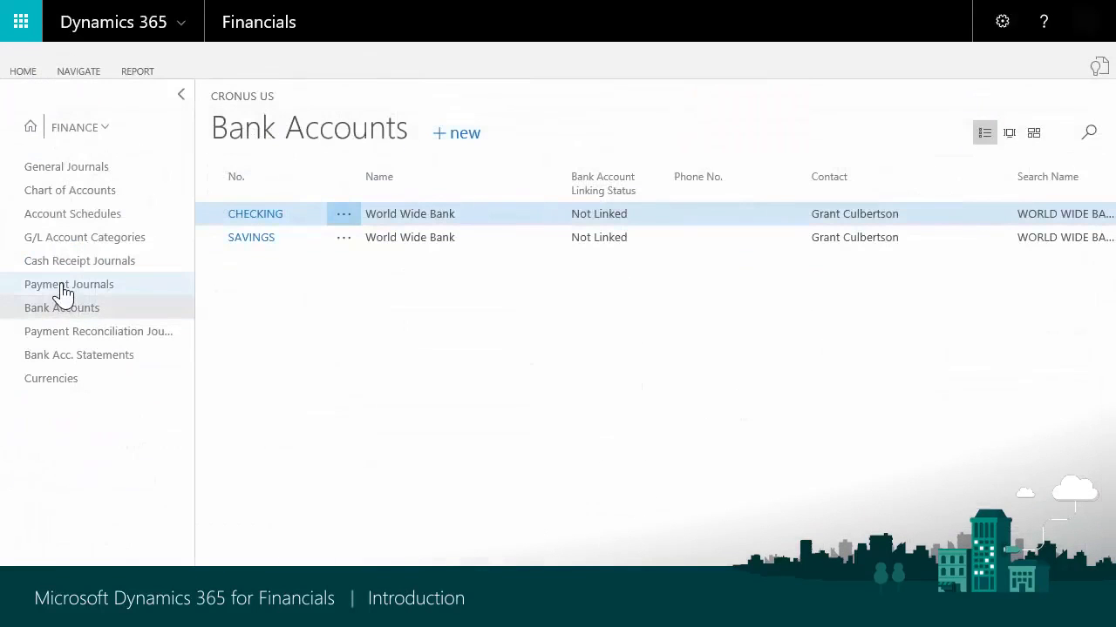
click(70, 284)
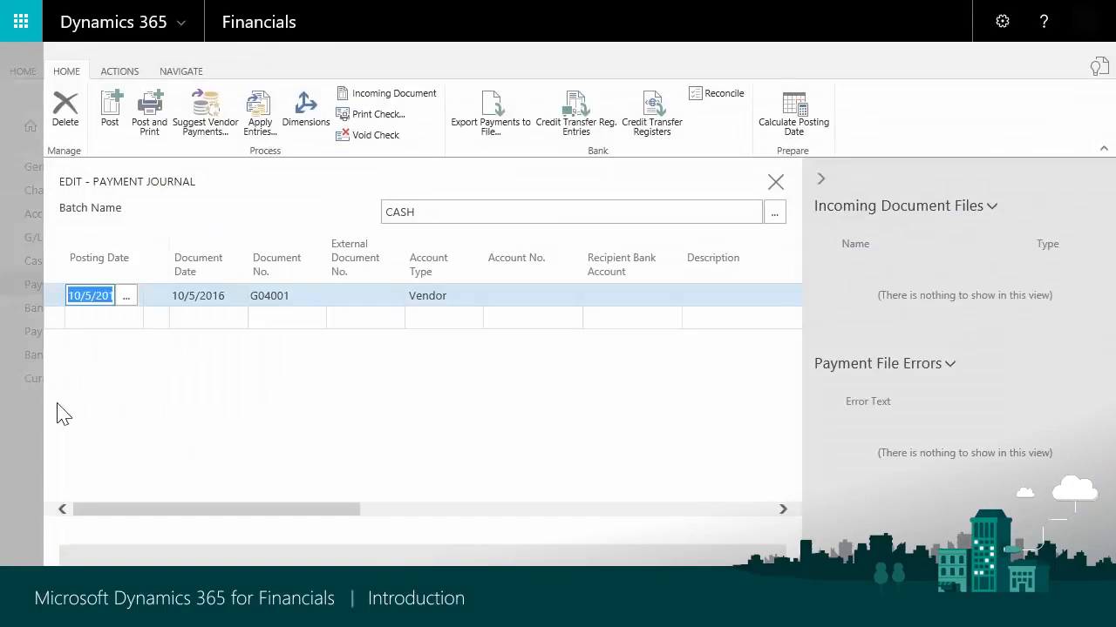
click(774, 181)
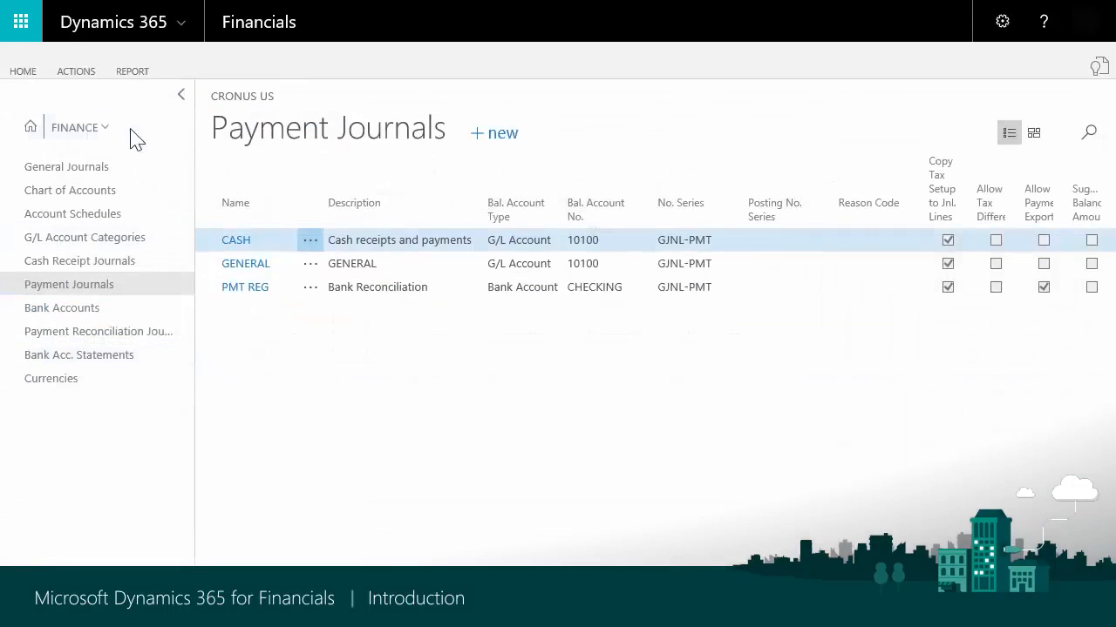
click(80, 126)
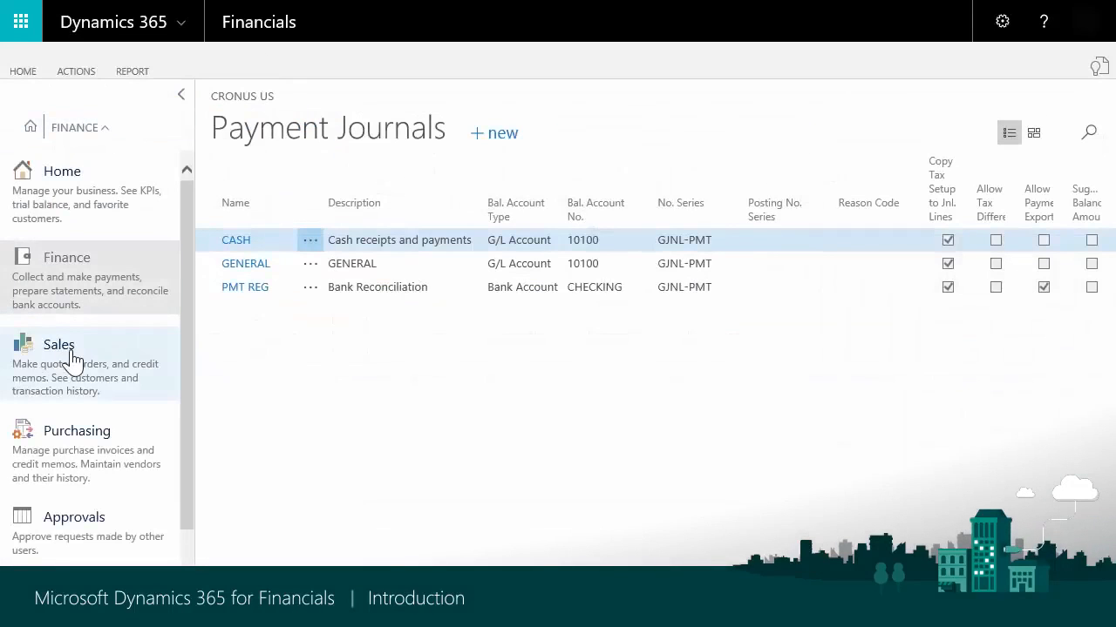
Switch to the Sales area showing the Customers list, then reopen the department list
click(60, 346)
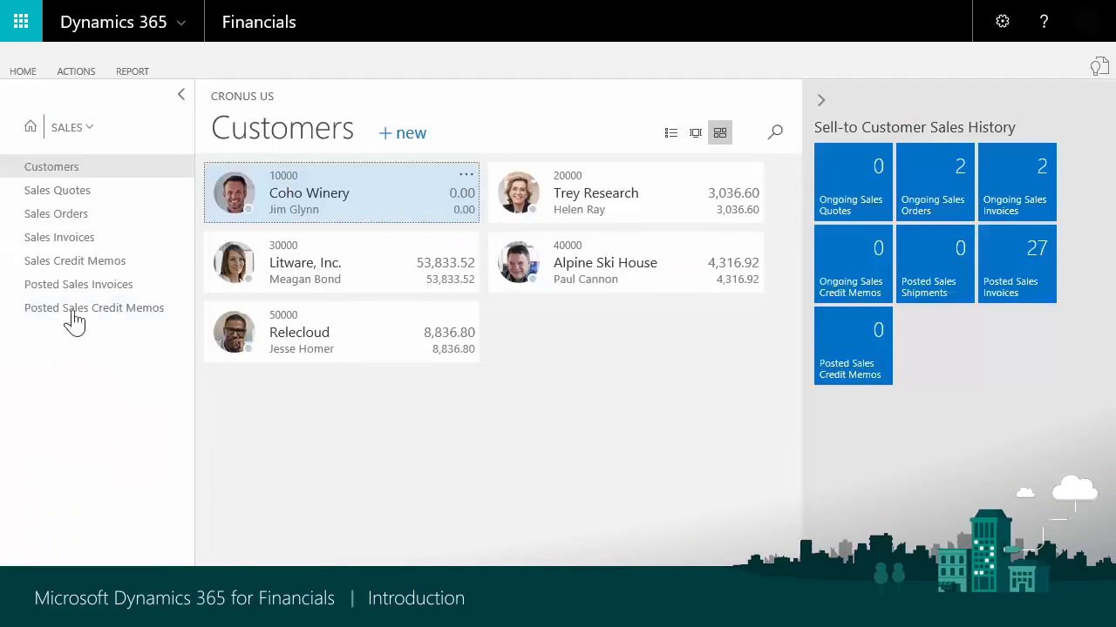
mouse_move(78, 261)
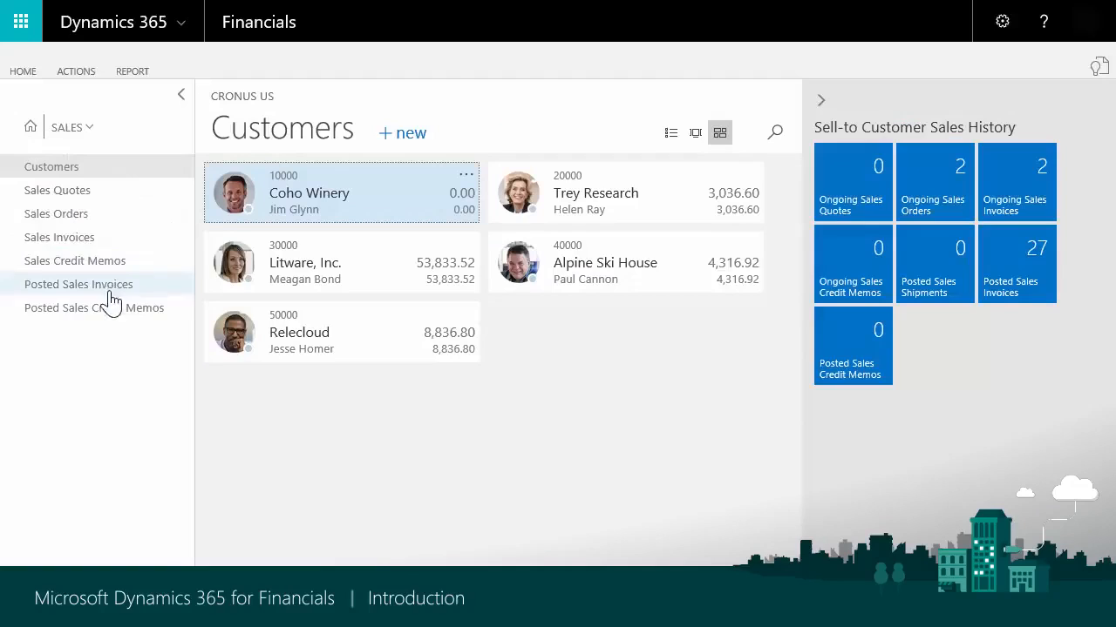
mouse_move(72, 366)
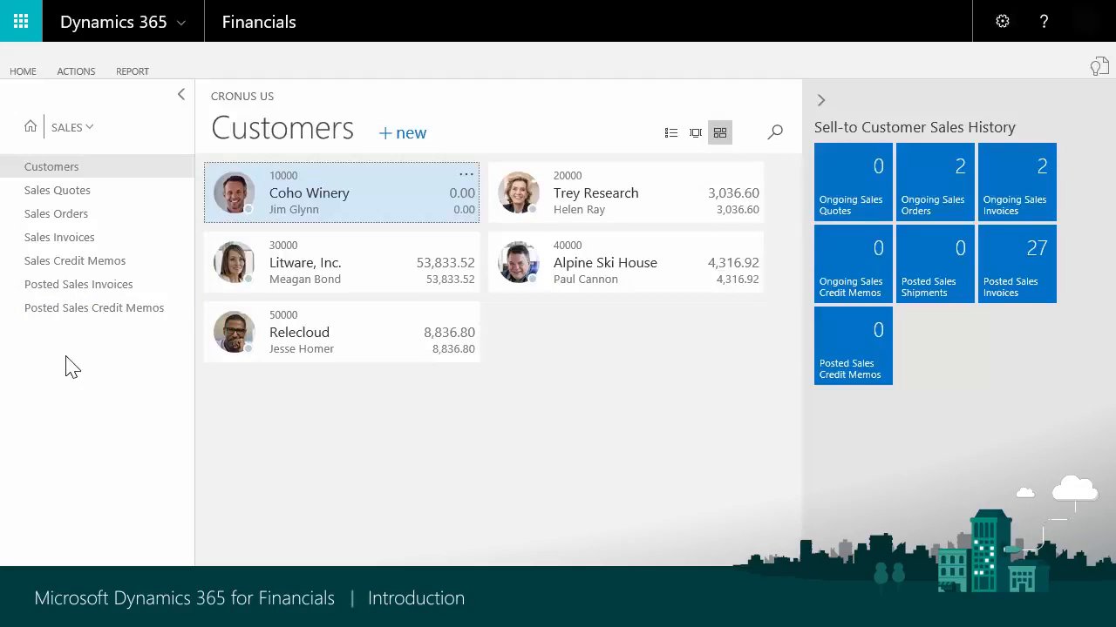
click(70, 125)
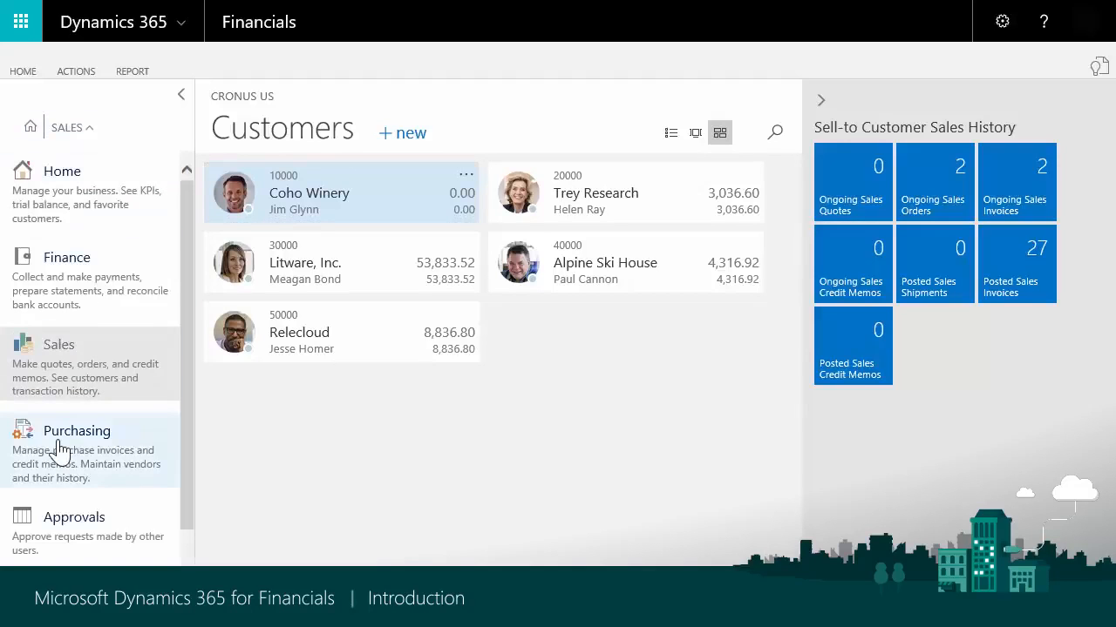
View the Purchasing area's Vendors list, then return to the CRONUS US home role center
click(76, 431)
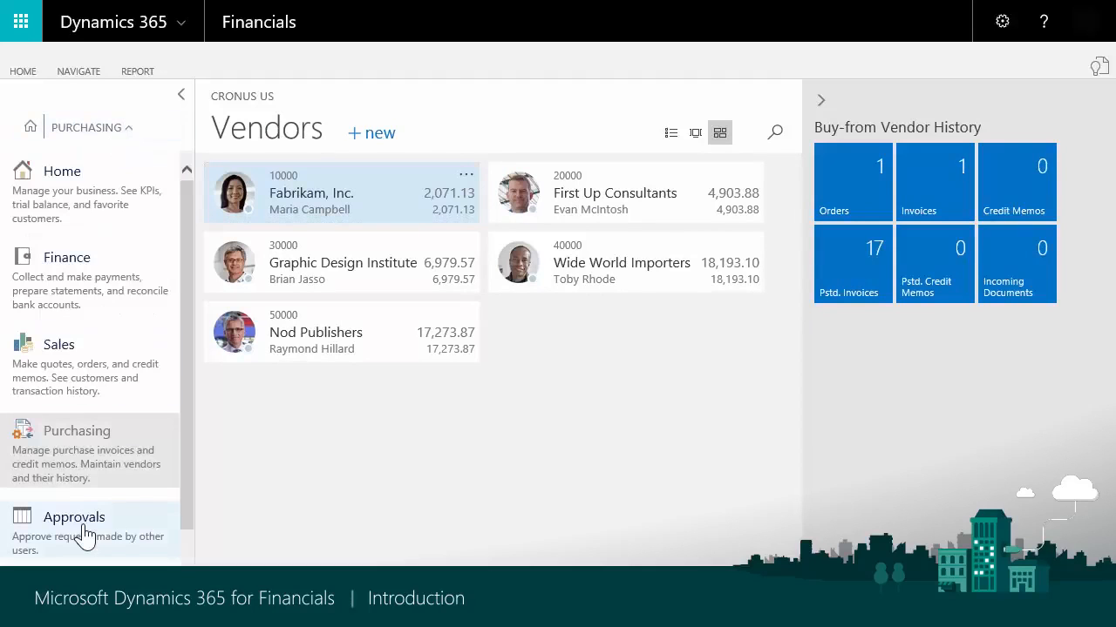
mouse_move(85, 533)
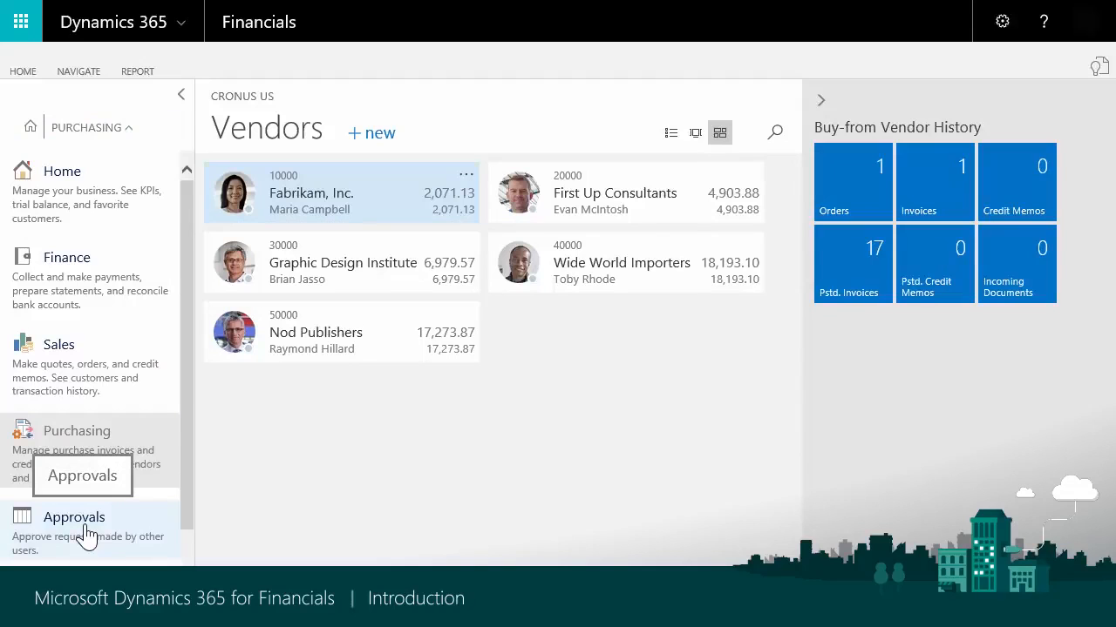
scroll(down, 3)
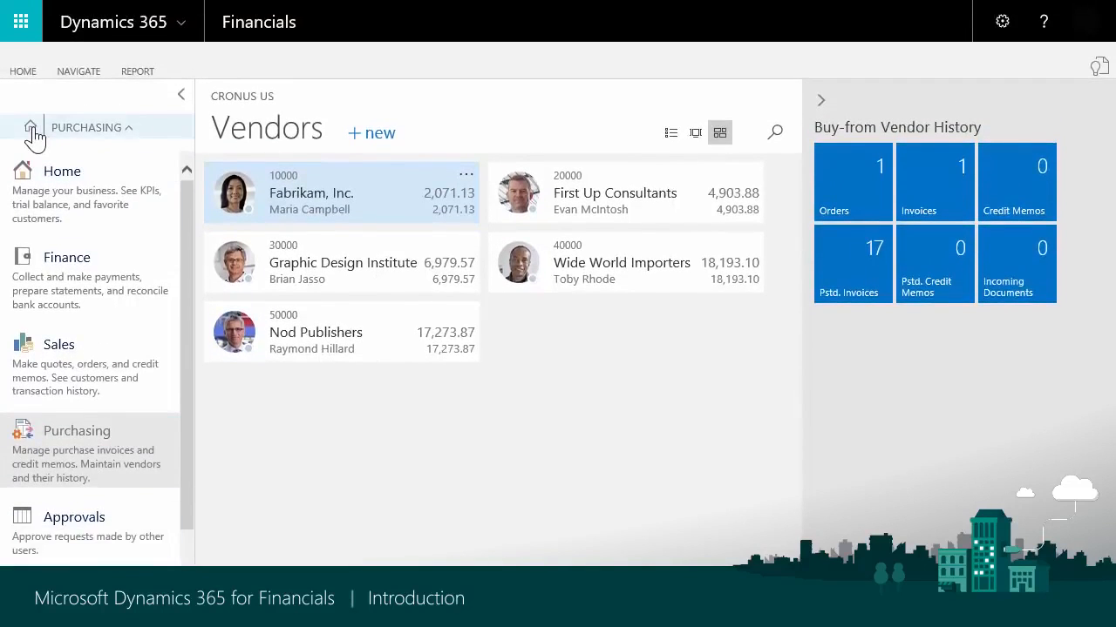
click(31, 127)
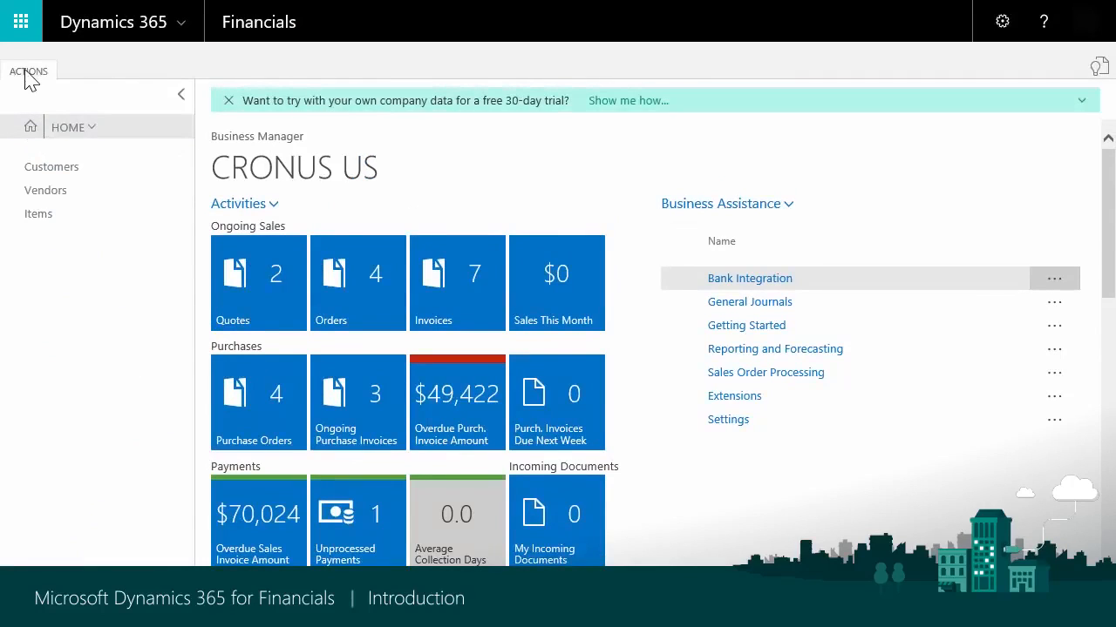
click(28, 70)
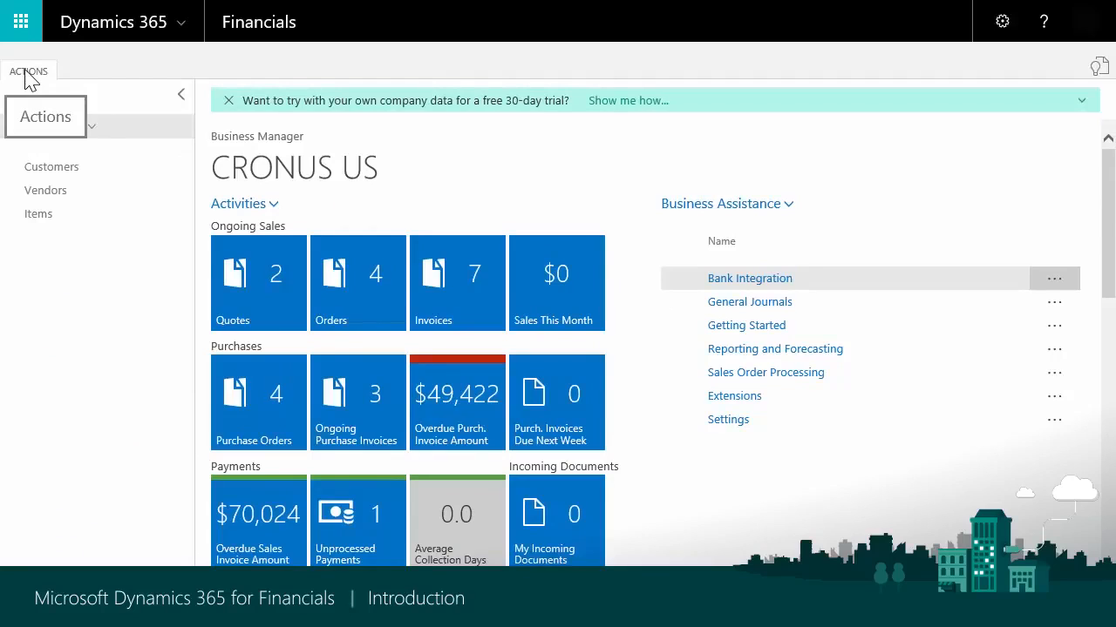
click(28, 70)
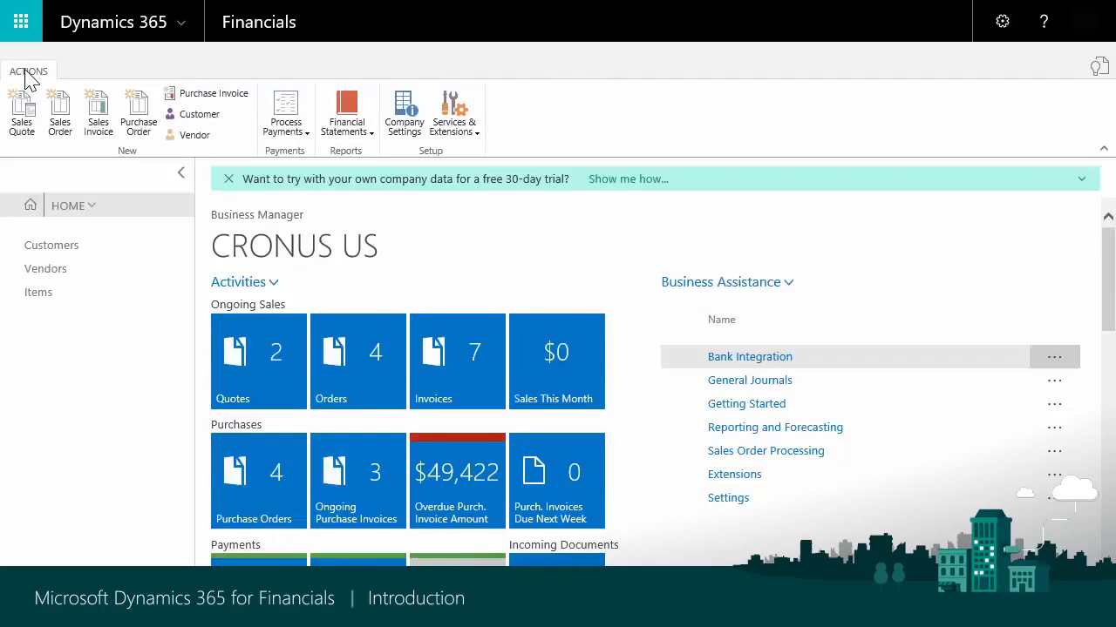
mouse_move(763, 91)
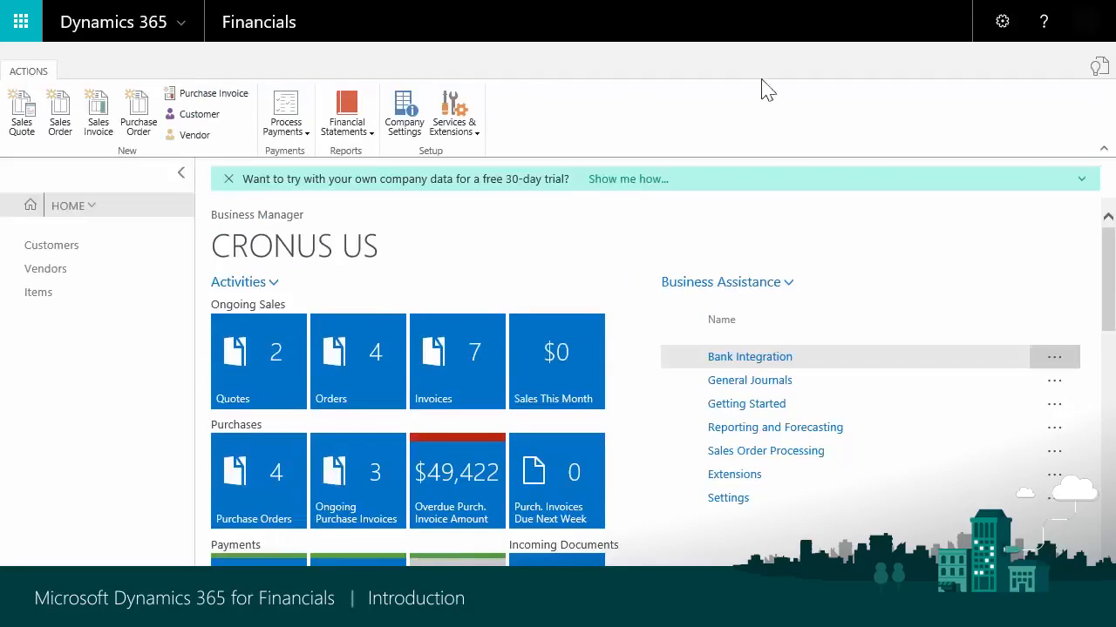
scroll(down, 3)
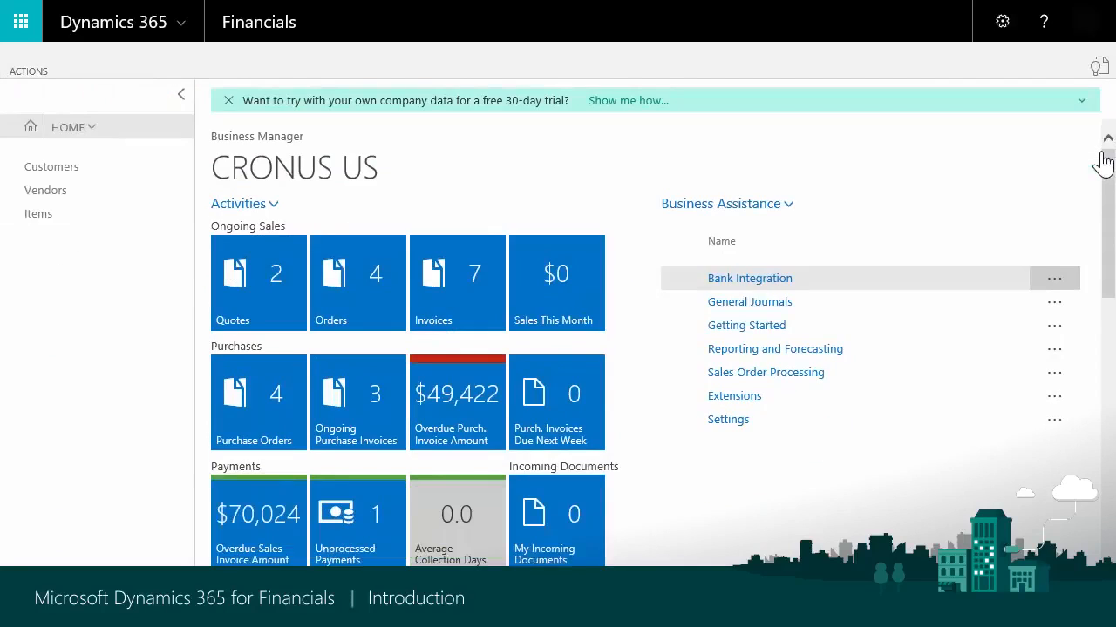
mouse_move(603, 253)
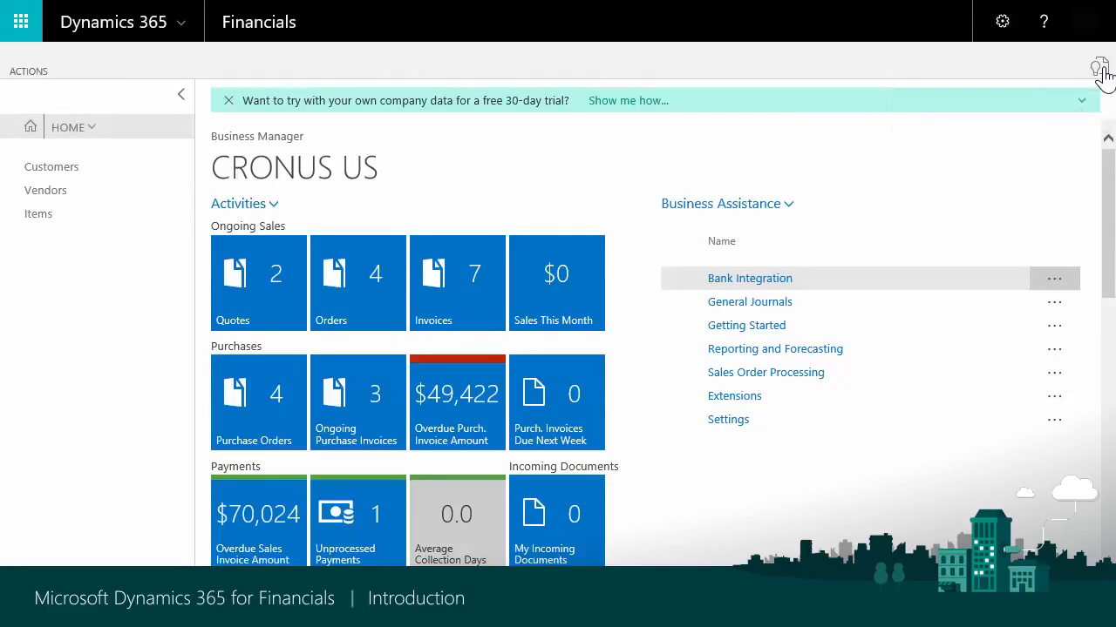
text(inventory journals)
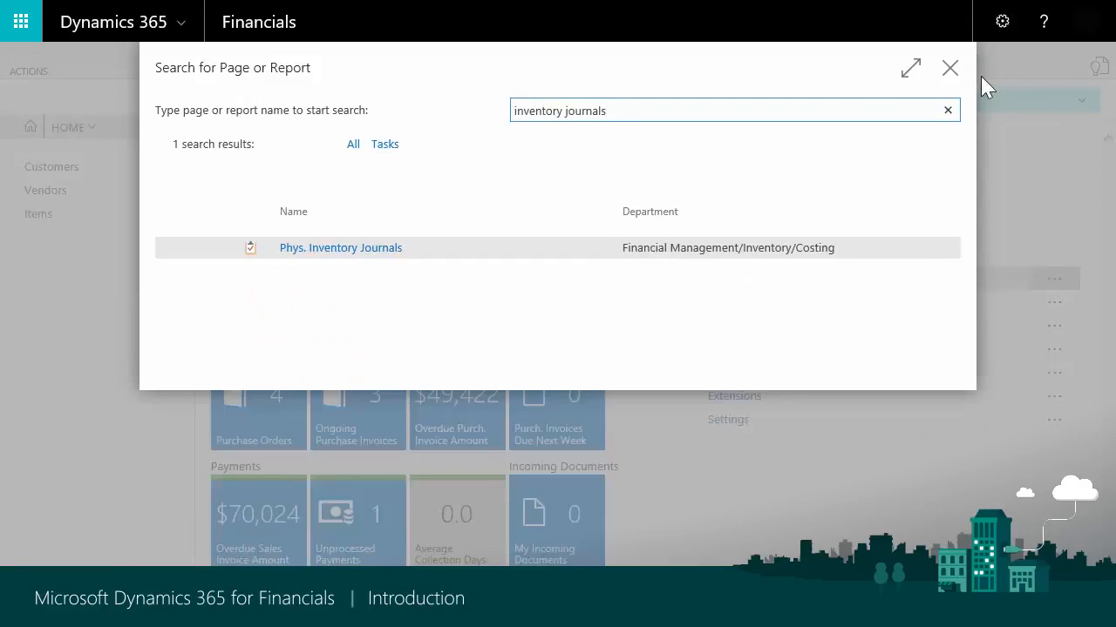
click(340, 247)
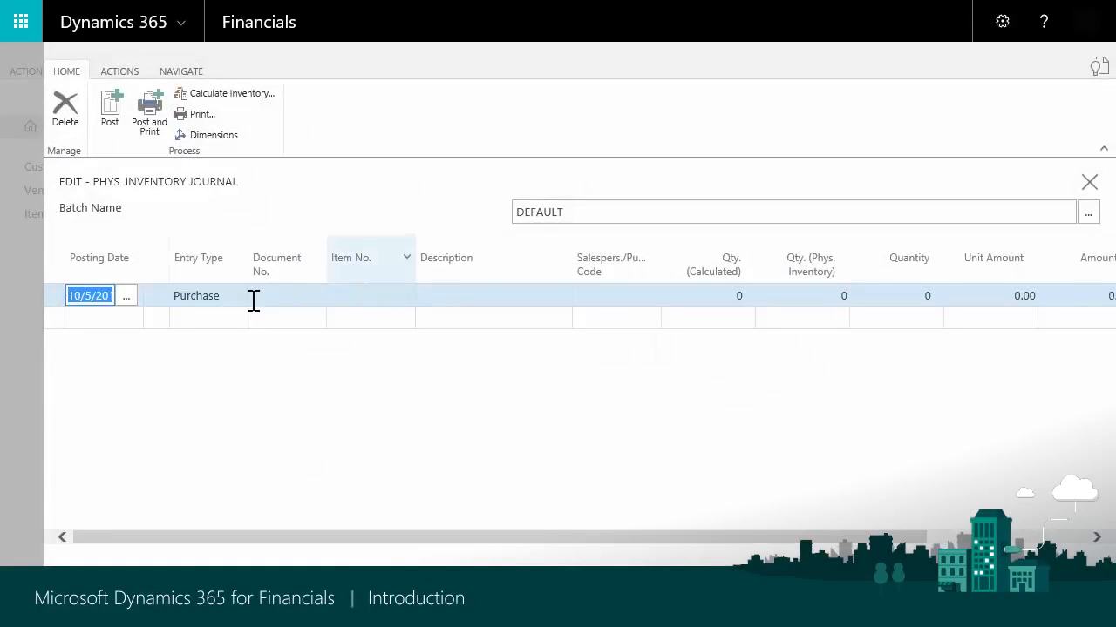
click(1088, 181)
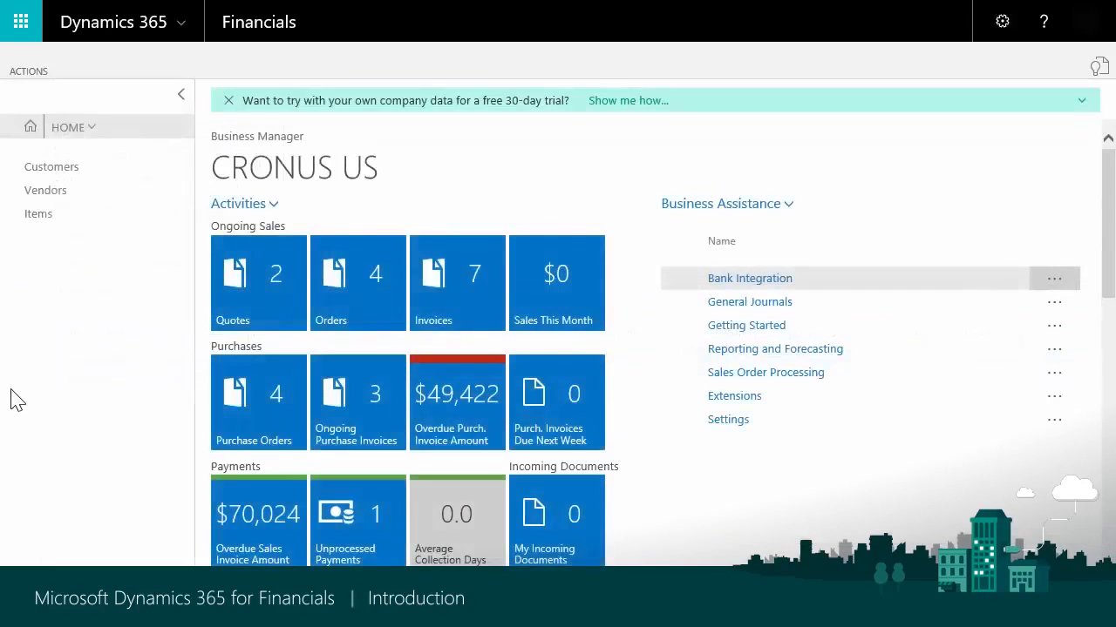